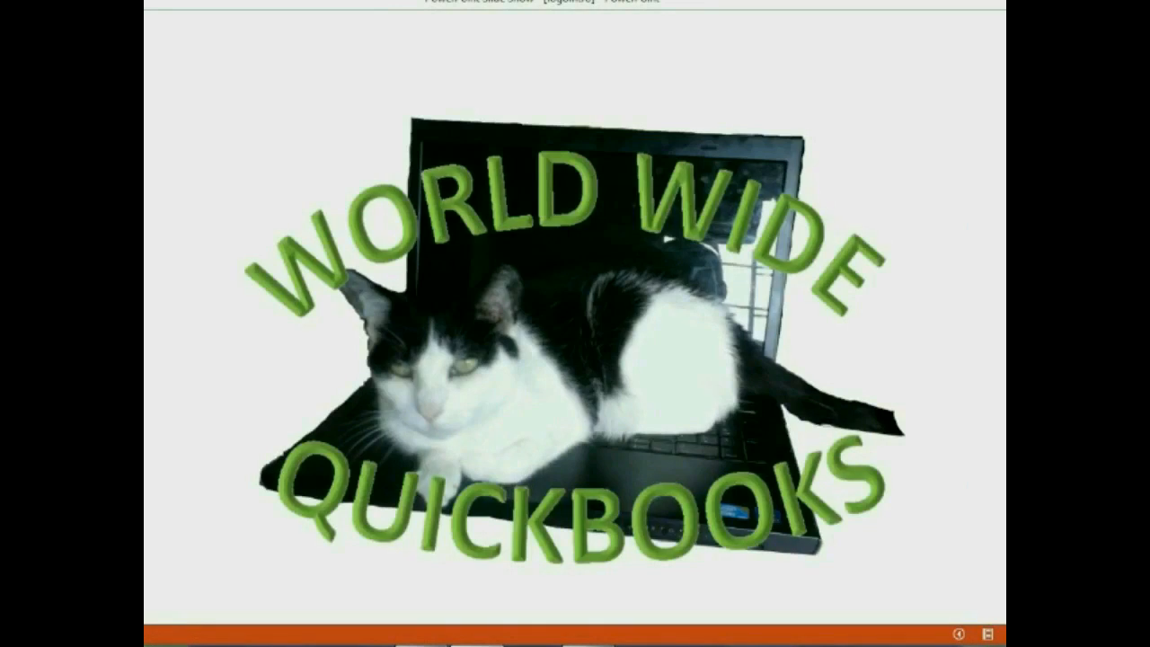
Step: Bring up the + New create menu of transaction types from the clients page sidebar
key("Right")
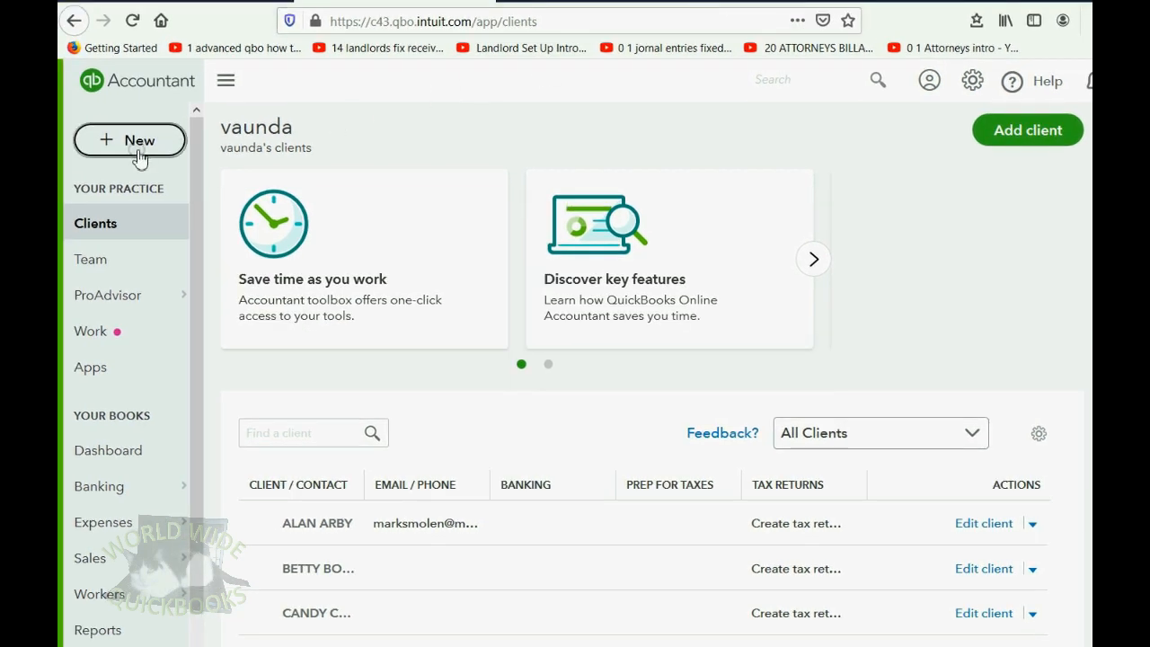
left_click(130, 140)
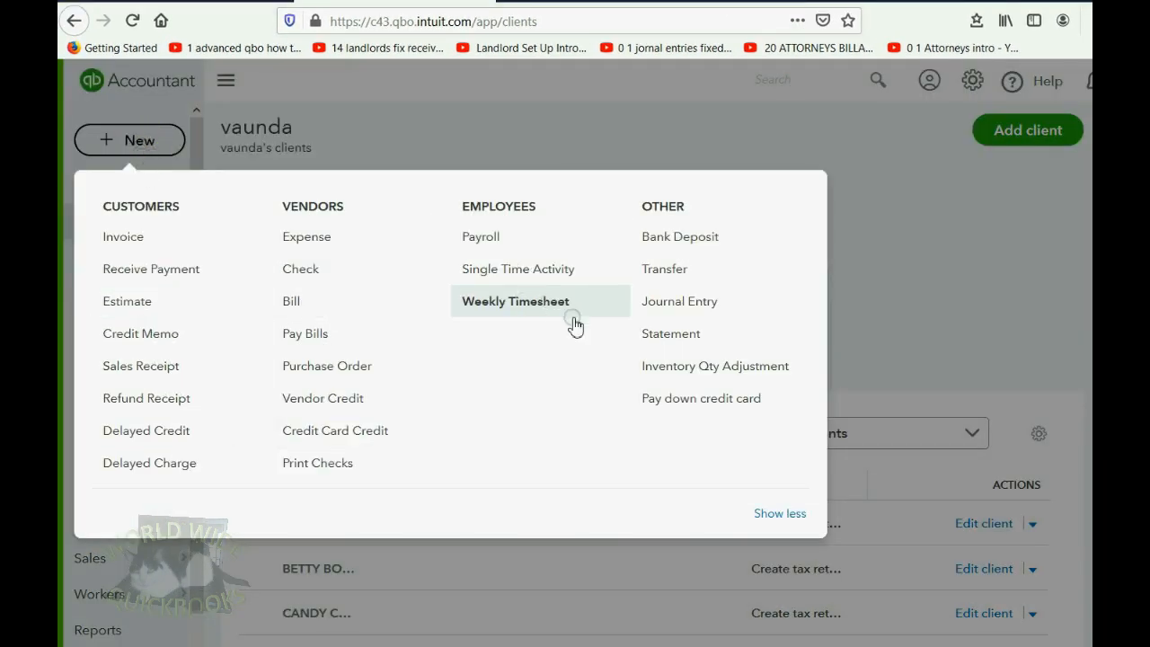
mouse_move(123, 237)
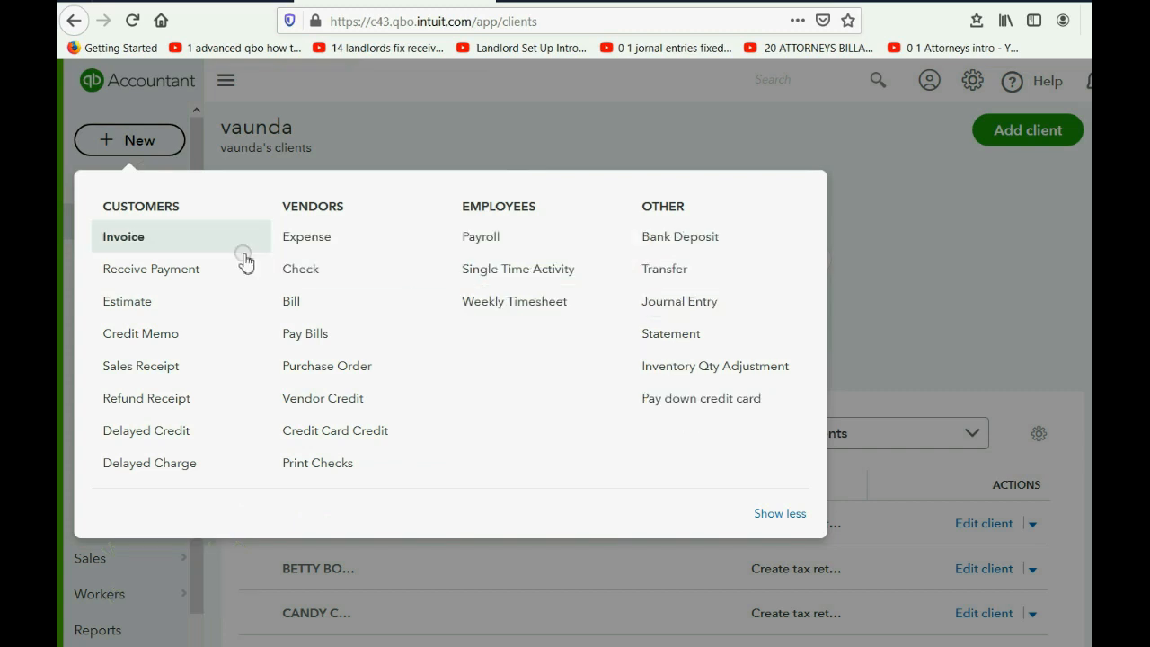
mouse_move(327, 365)
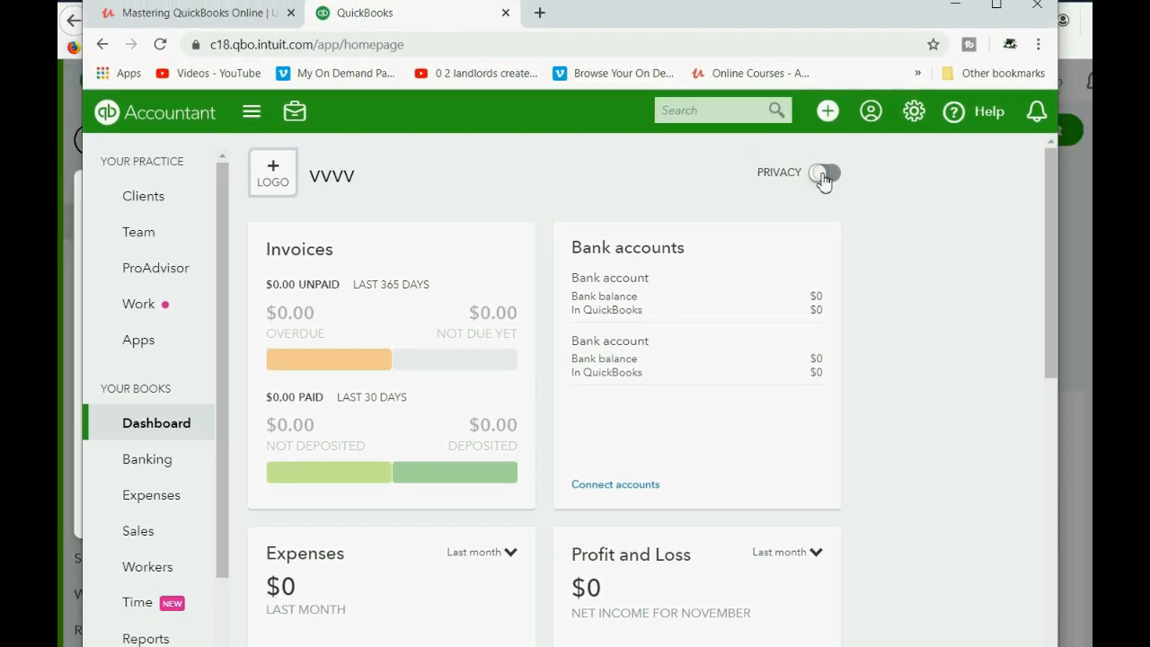
left_click(827, 111)
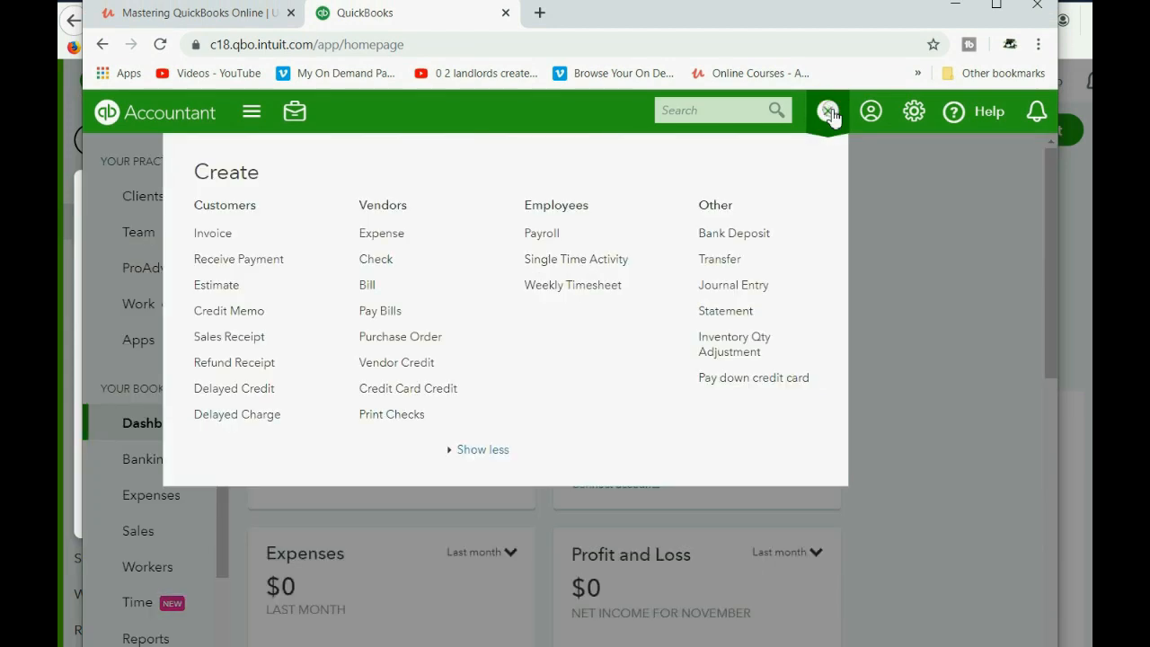
mouse_move(541, 233)
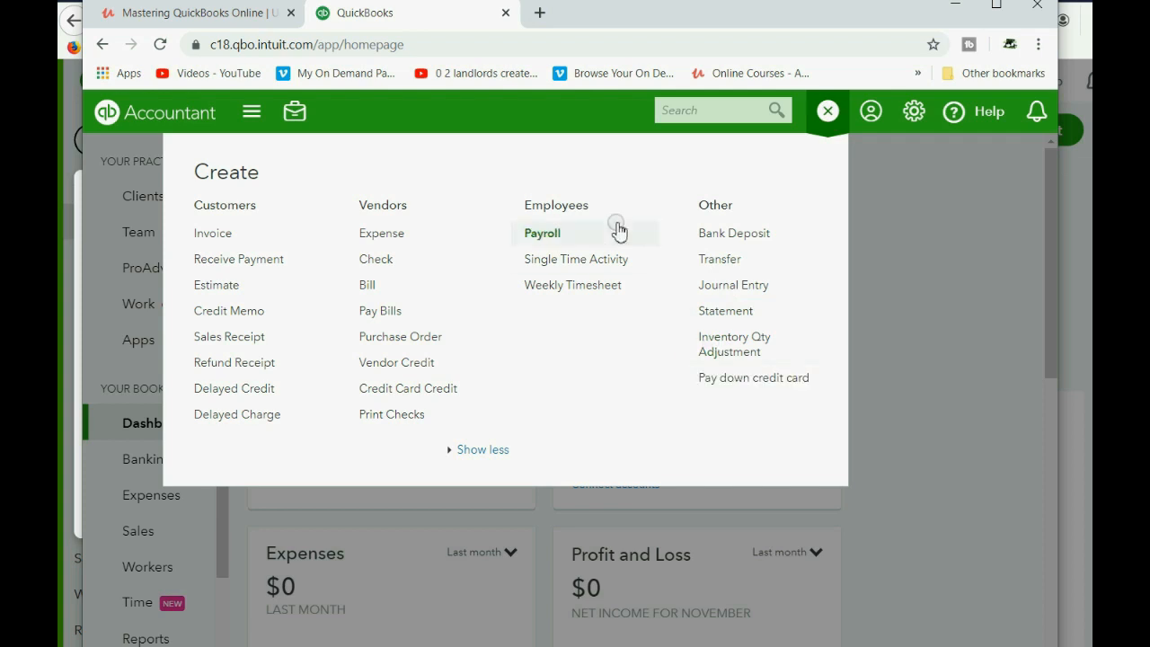
mouse_move(572, 284)
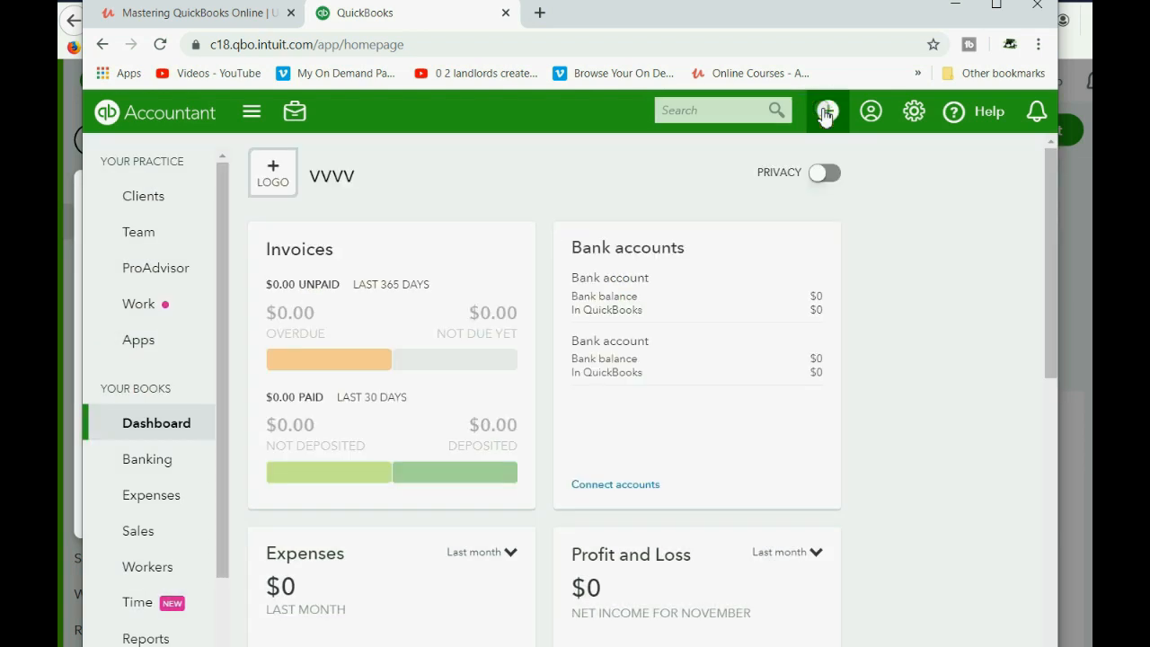
left_click(825, 111)
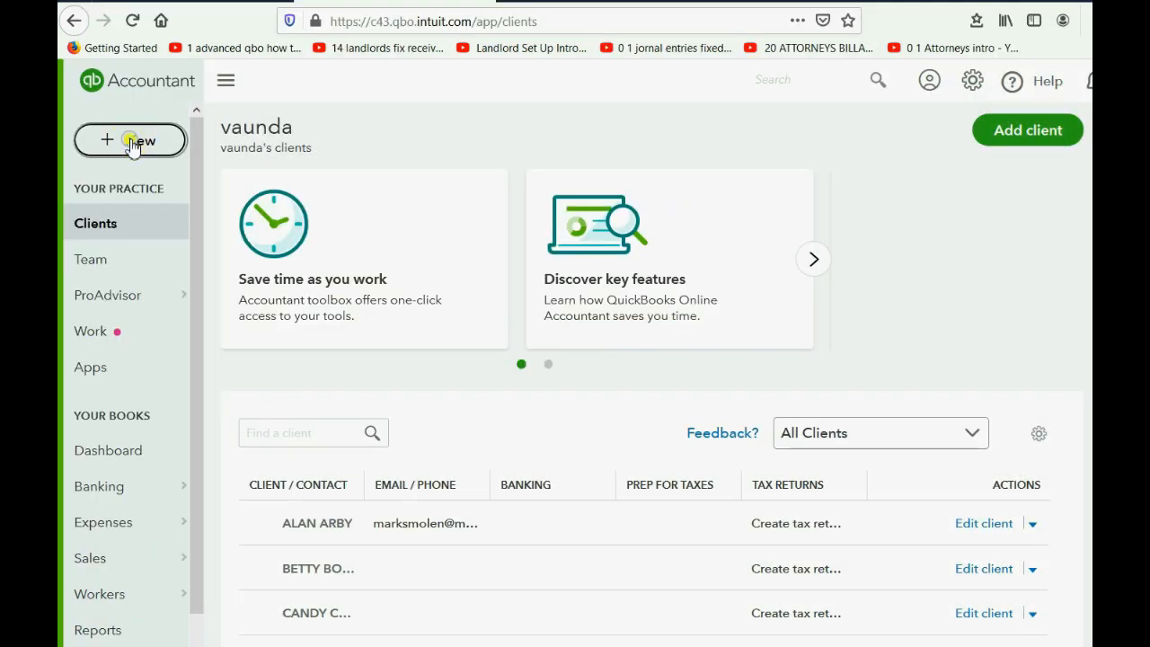
left_click(130, 140)
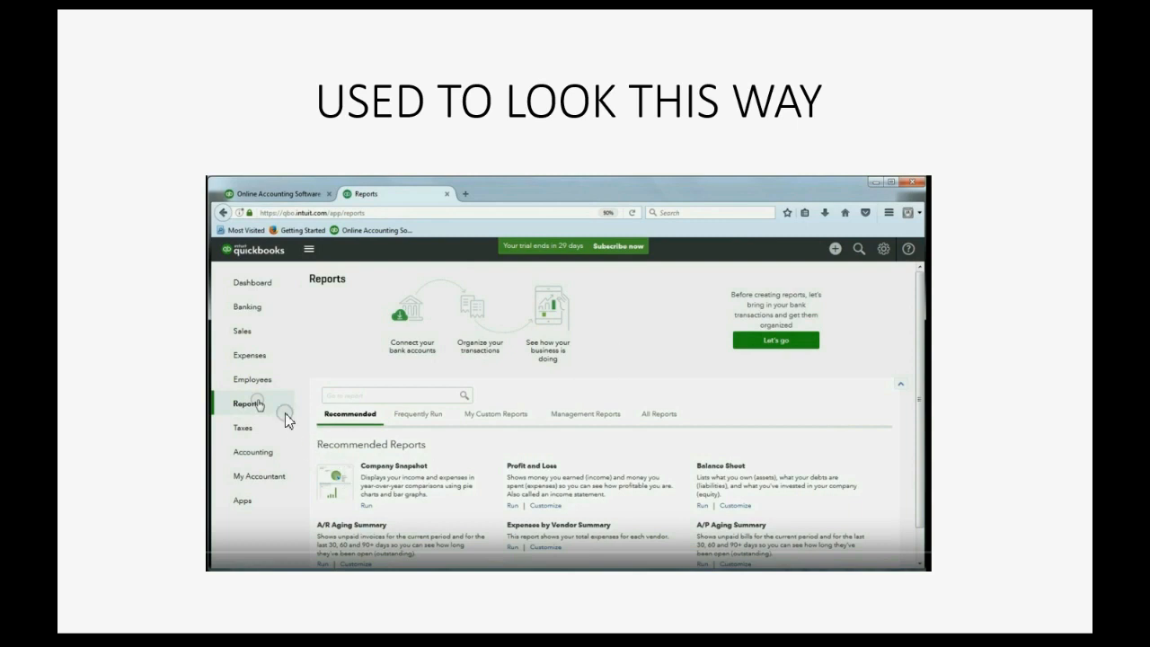
mouse_move(537, 420)
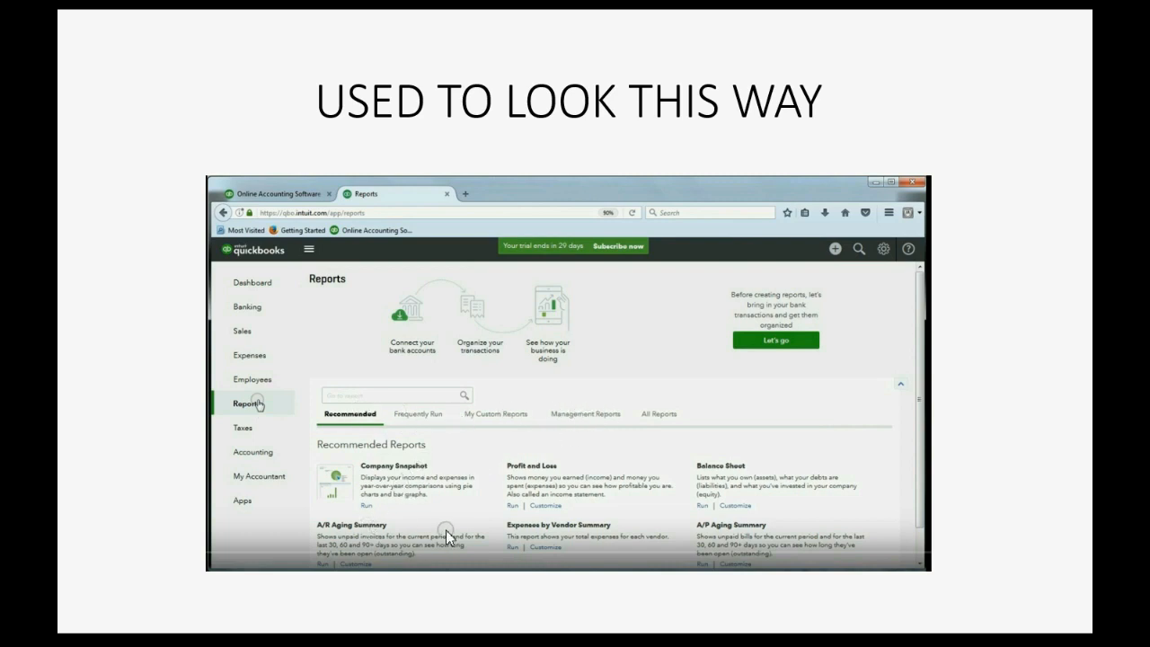
Step: Play the recording of the old Reports page with its All Reports tab on the slide
left_click(659, 413)
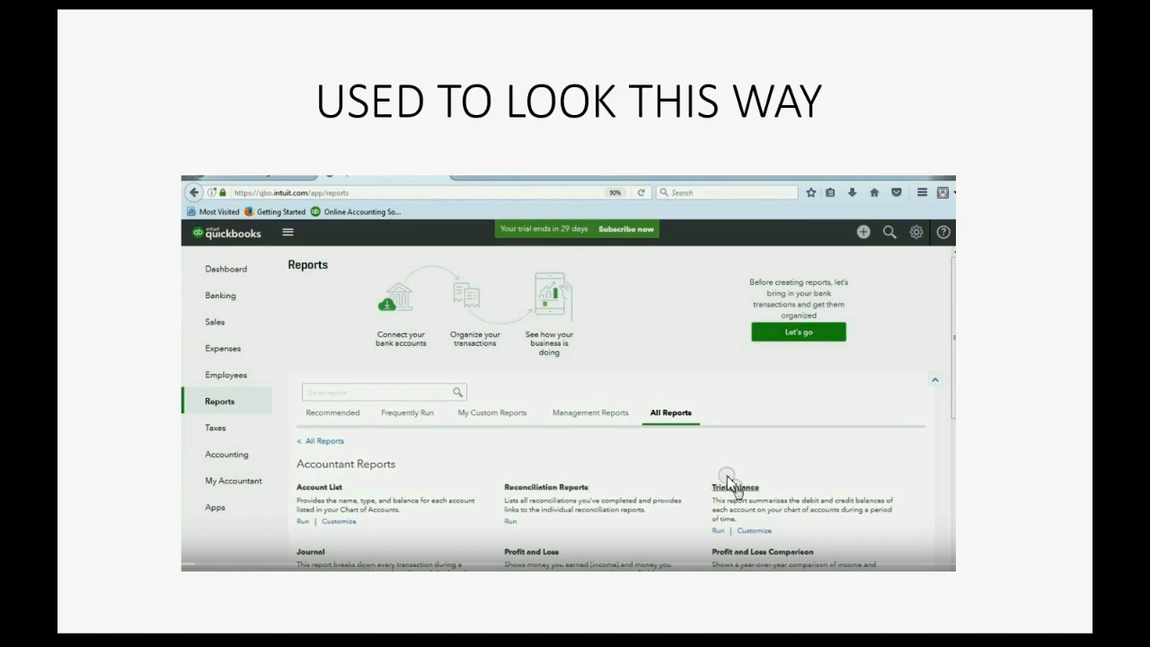
mouse_move(687, 422)
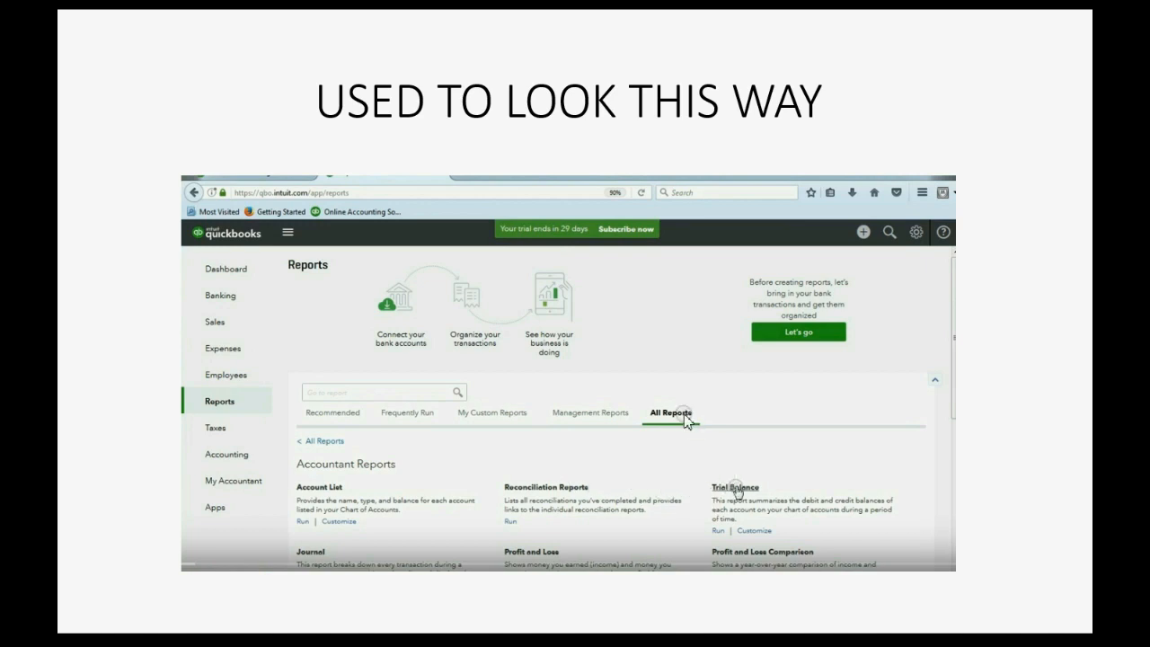
mouse_move(741, 488)
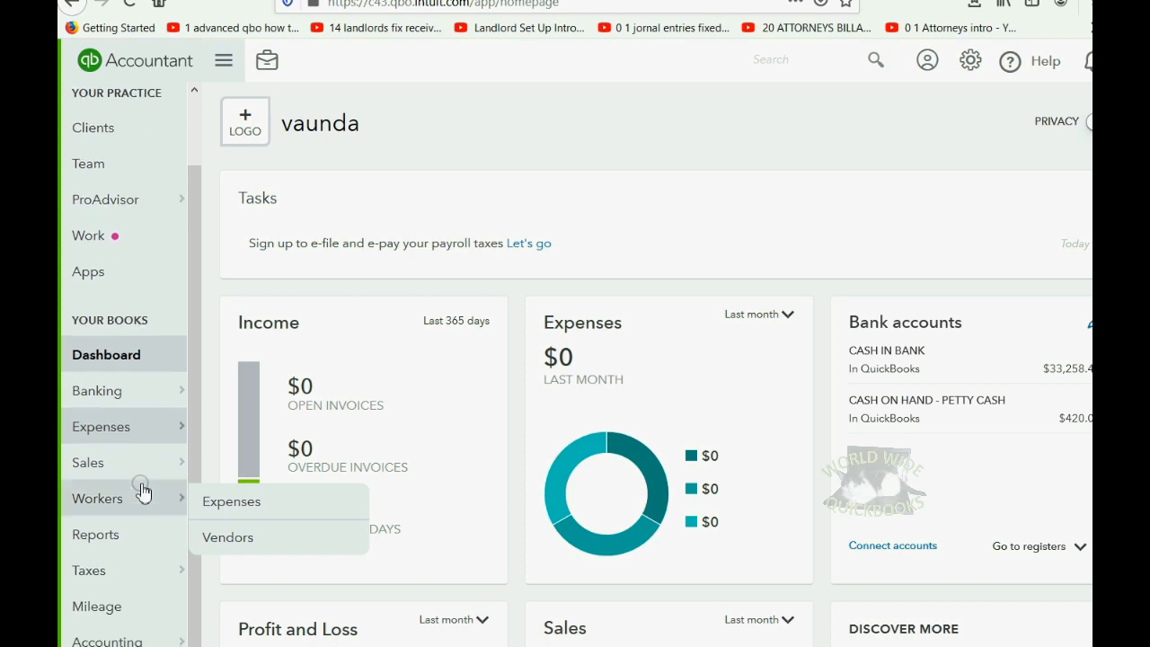
Step: Go to Reports, view the Custom reports and Management reports tabs, then return to Standard
left_click(95, 534)
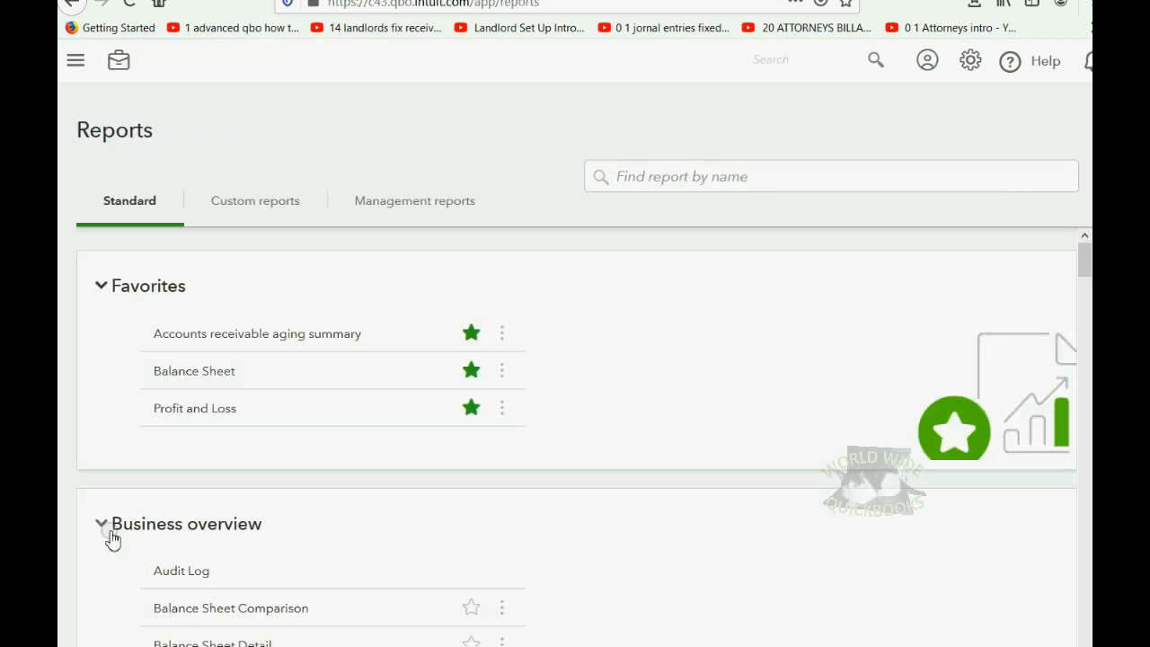
mouse_move(411, 462)
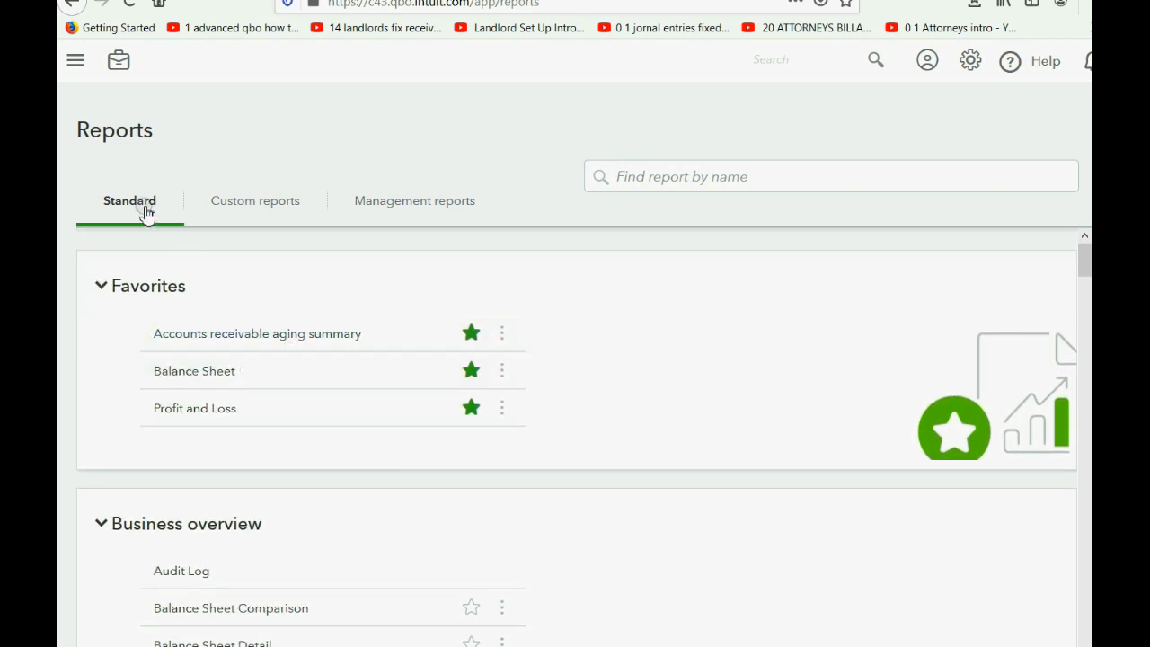
left_click(254, 200)
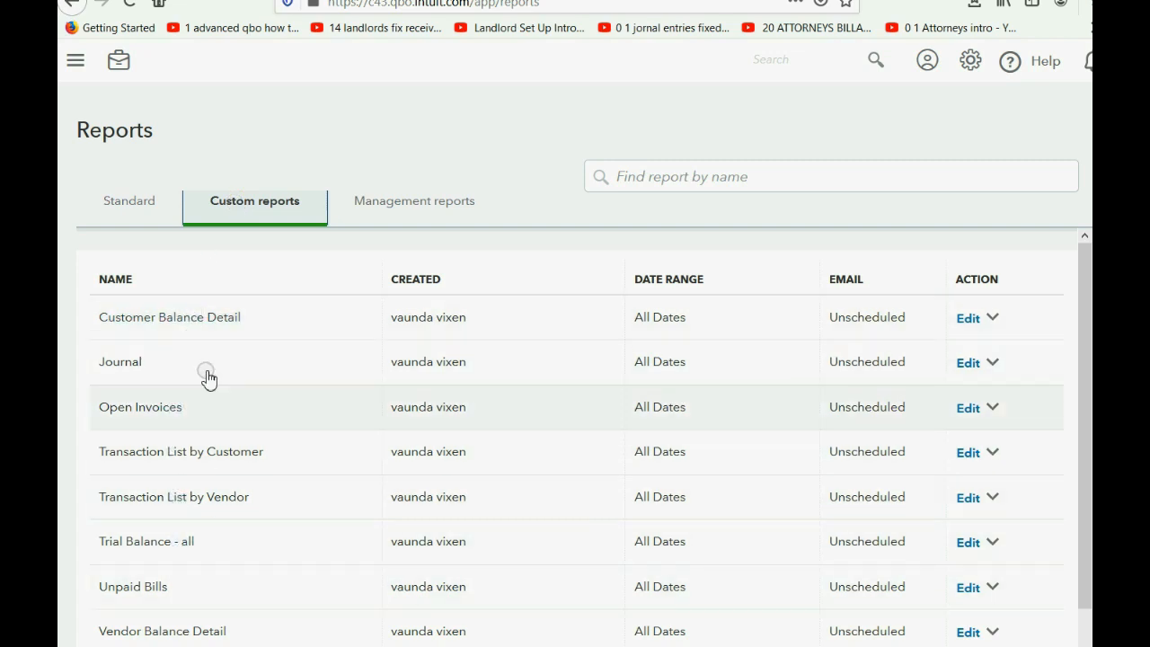
left_click(414, 200)
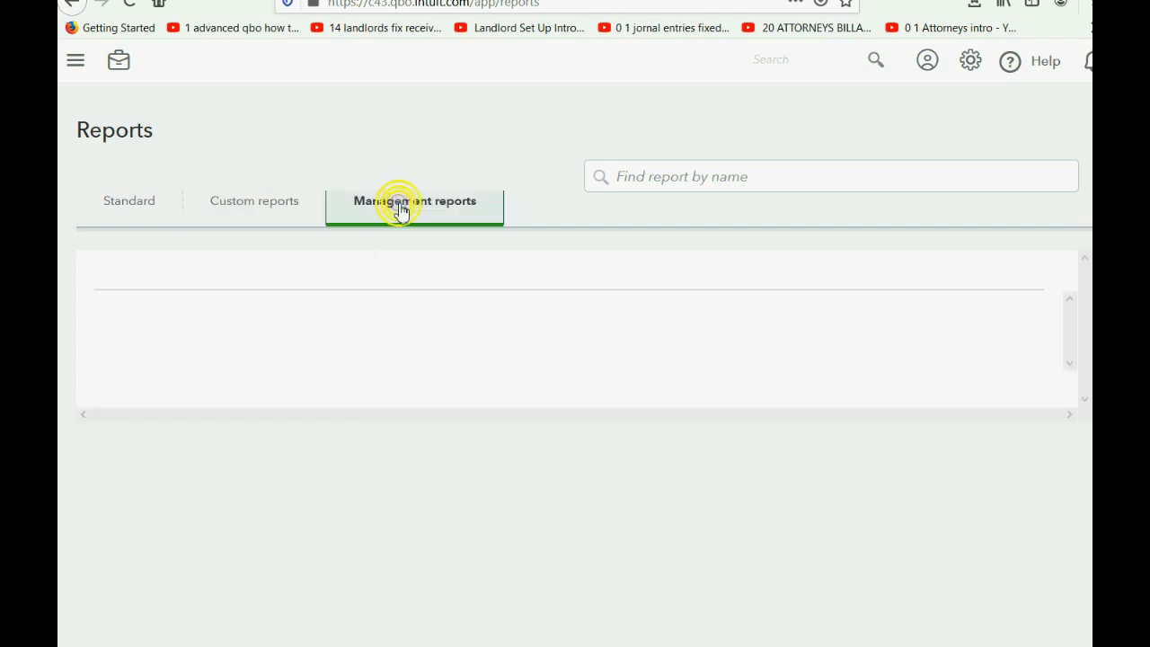
left_click(414, 200)
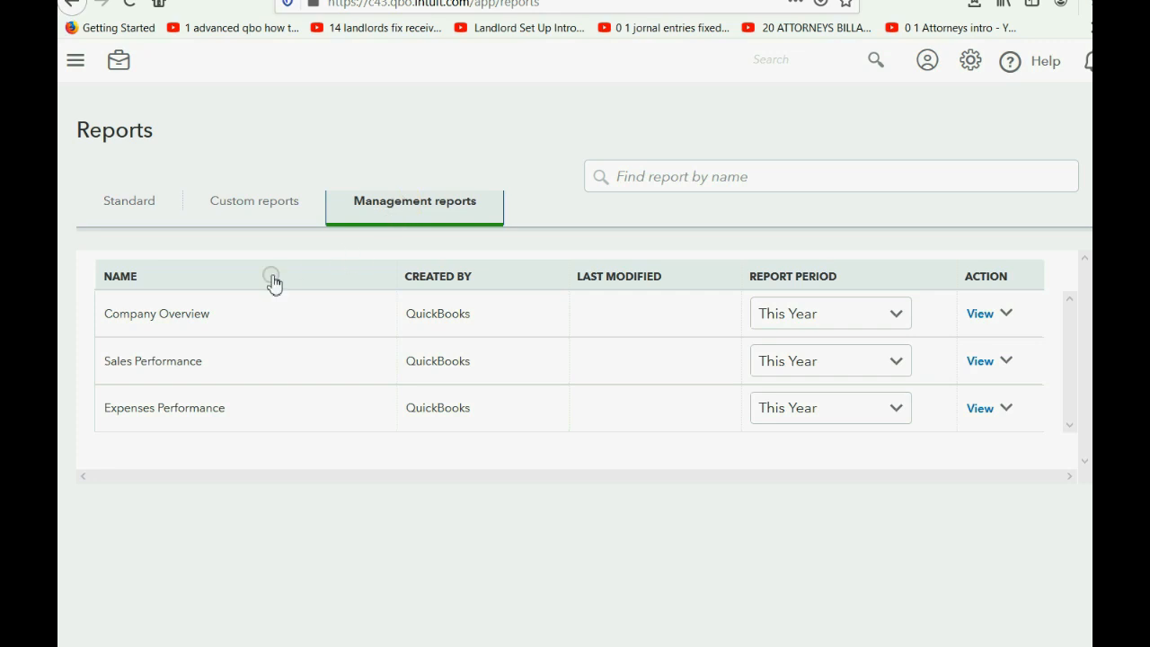
mouse_move(144, 213)
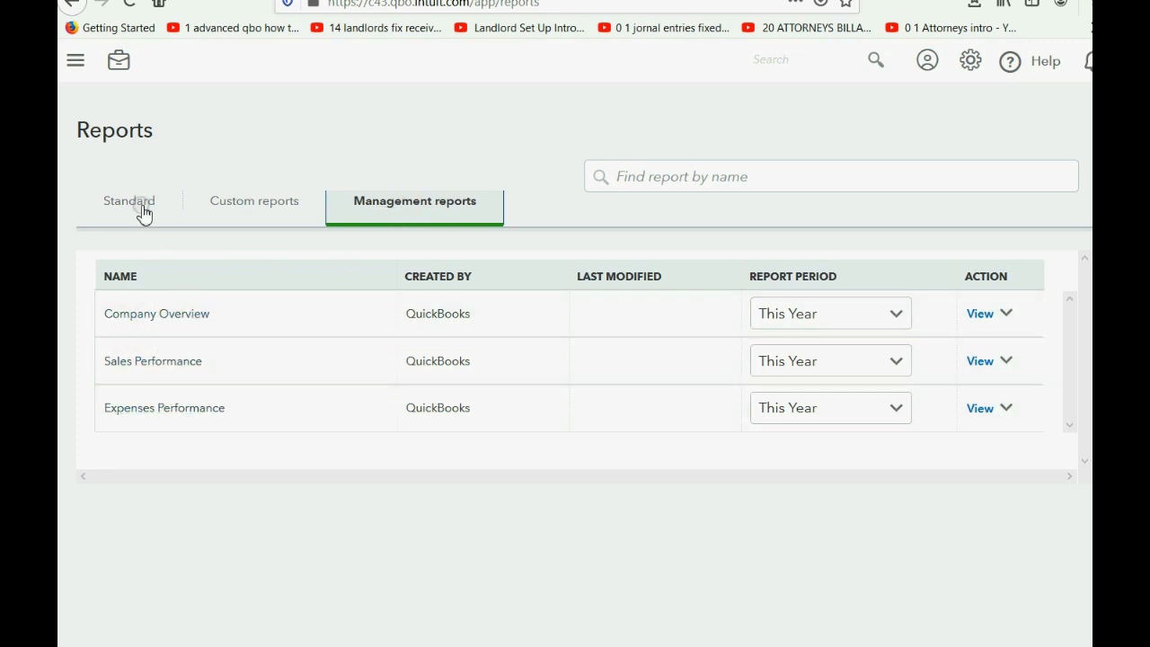
left_click(128, 200)
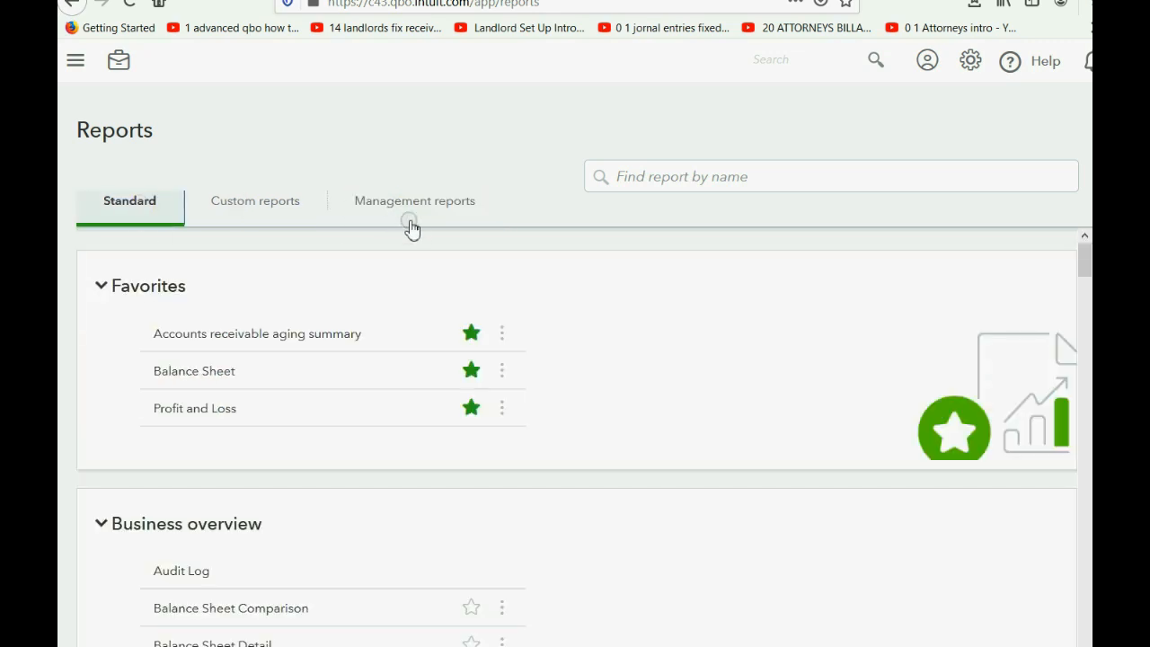
Step: Scroll the Standard reports through Business overview, Who owes you, Sales and customers, to What you owe
scroll("down", 3)
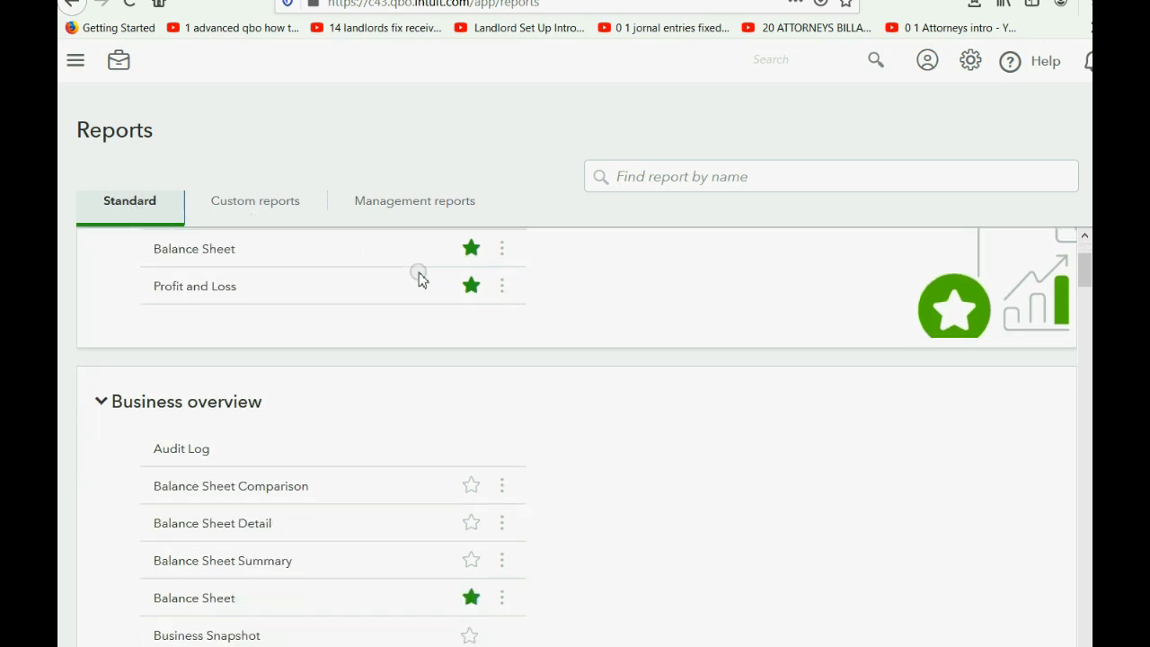
scroll("down", 3)
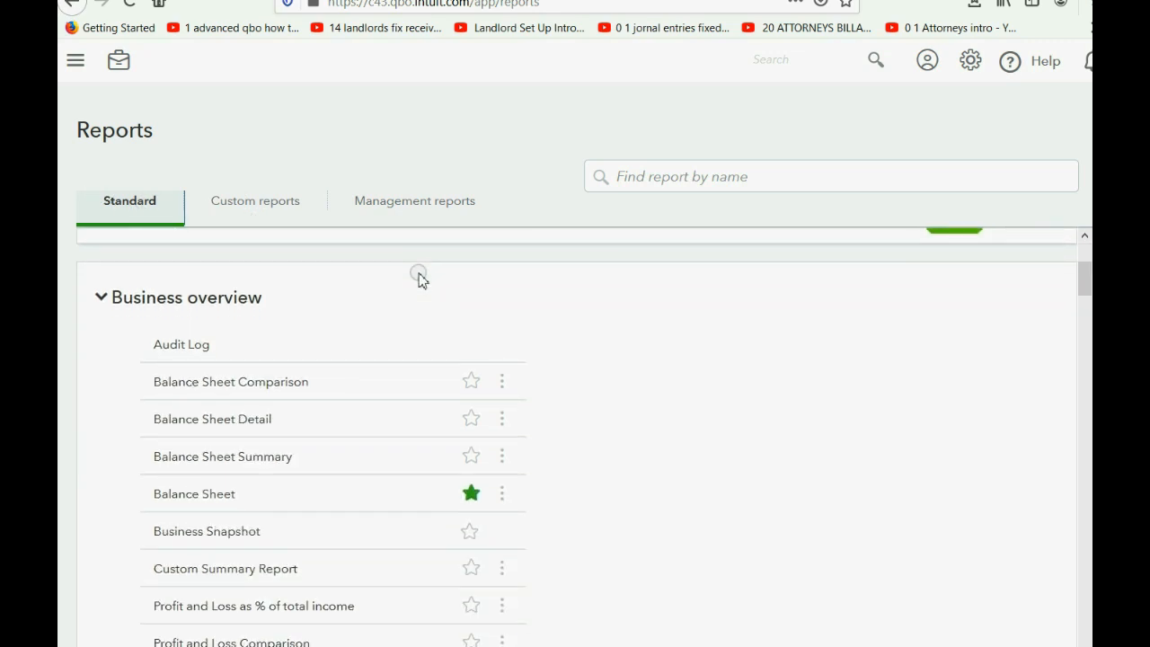
scroll("down", 3)
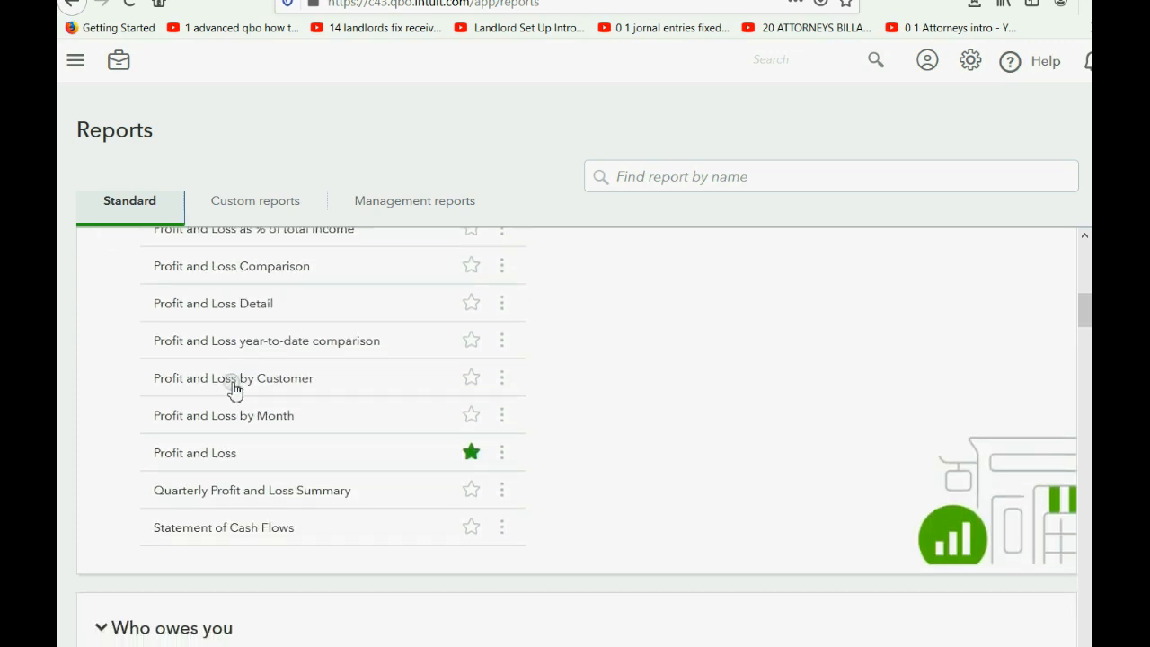
scroll("down", 3)
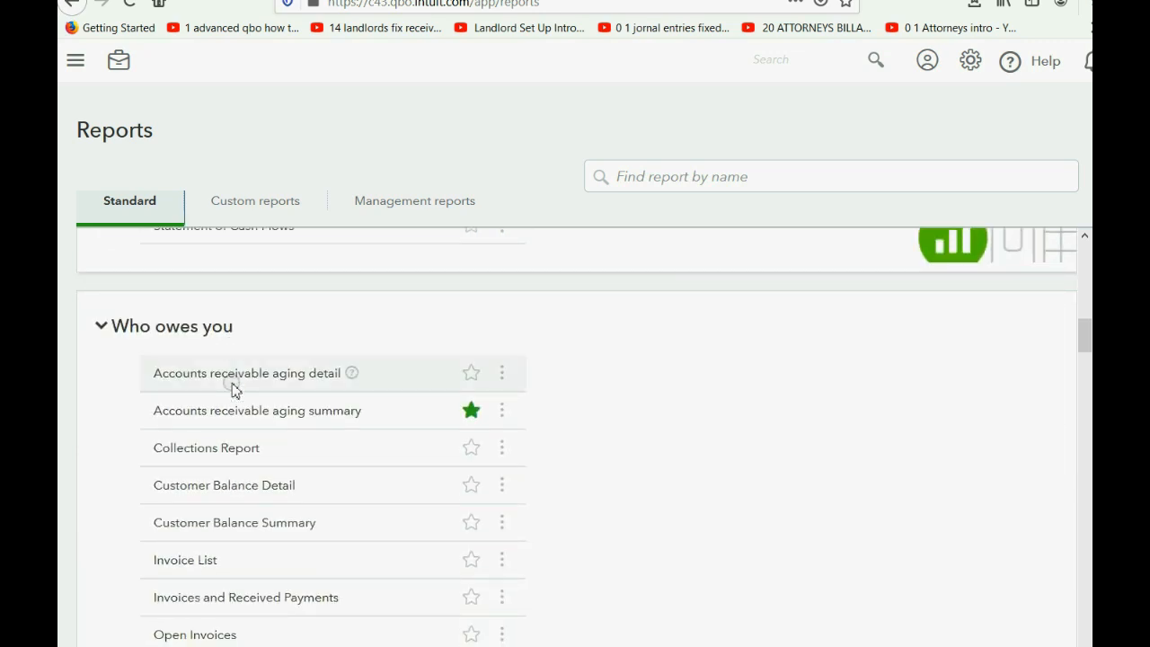
scroll("down", 3)
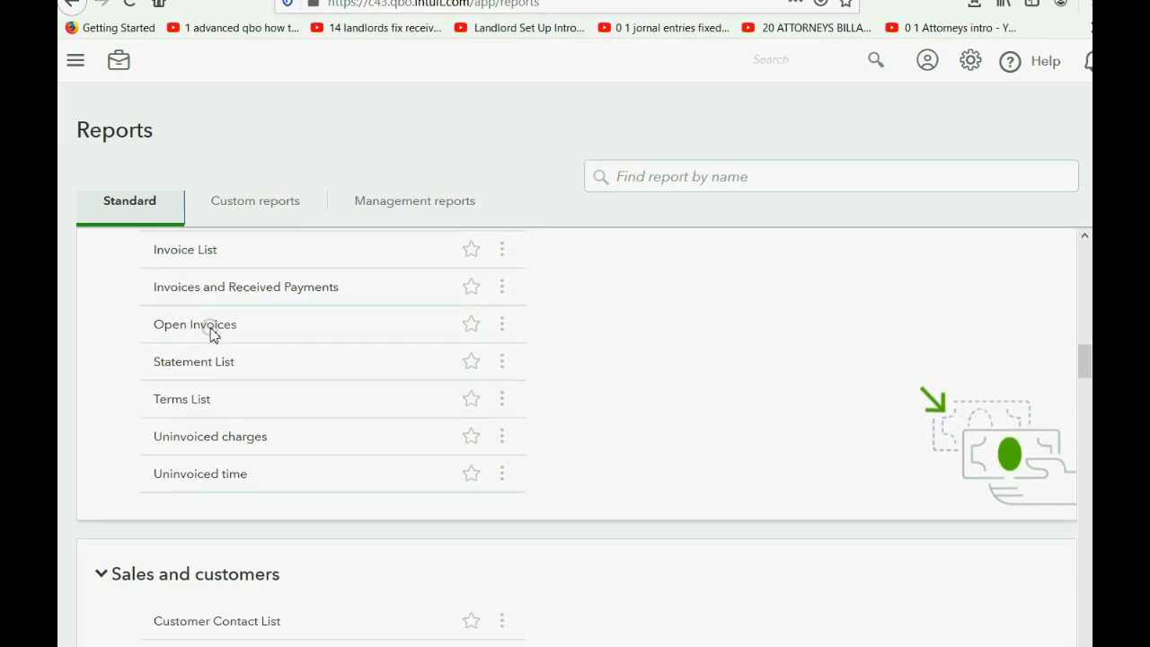
scroll("down", 3)
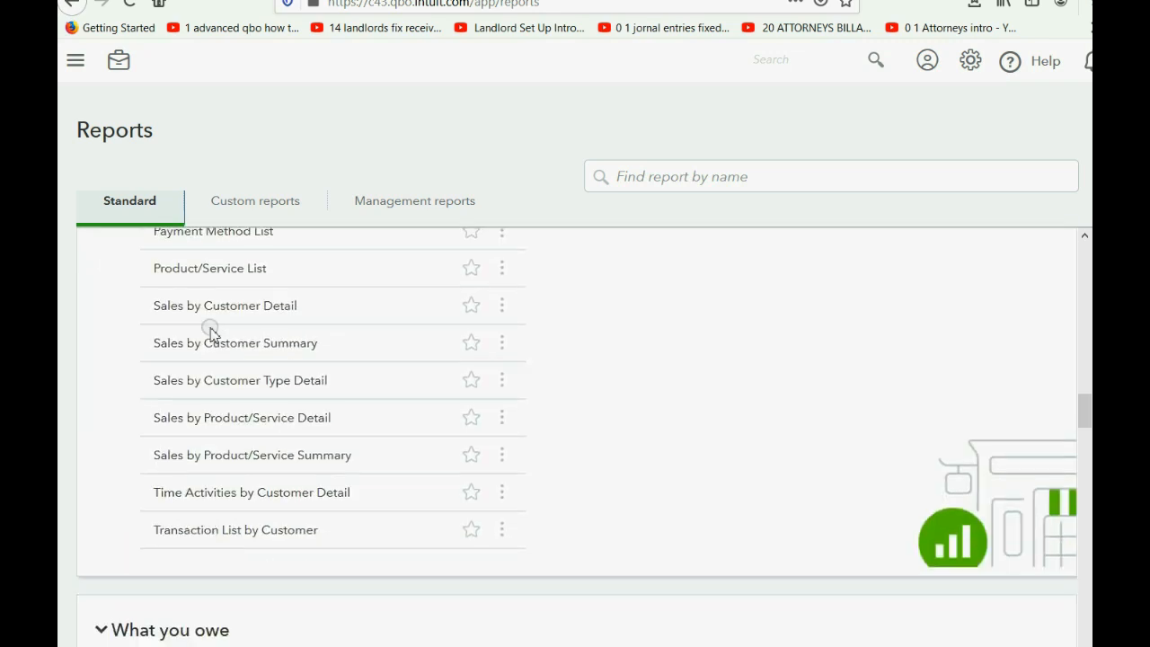
scroll("down", 3)
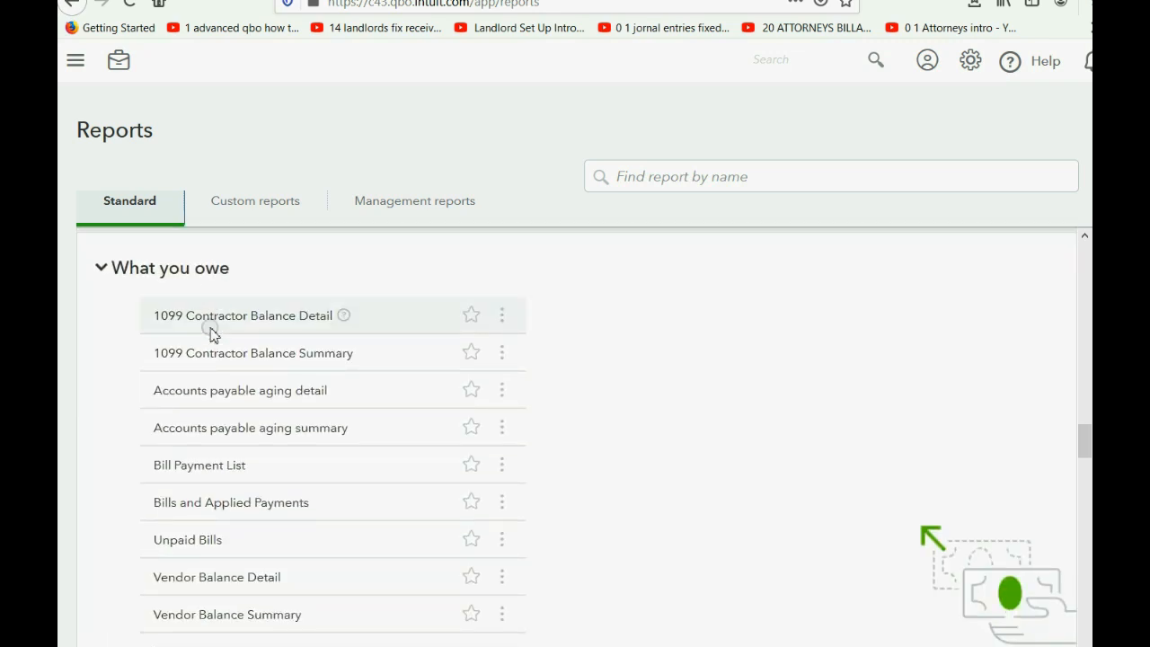